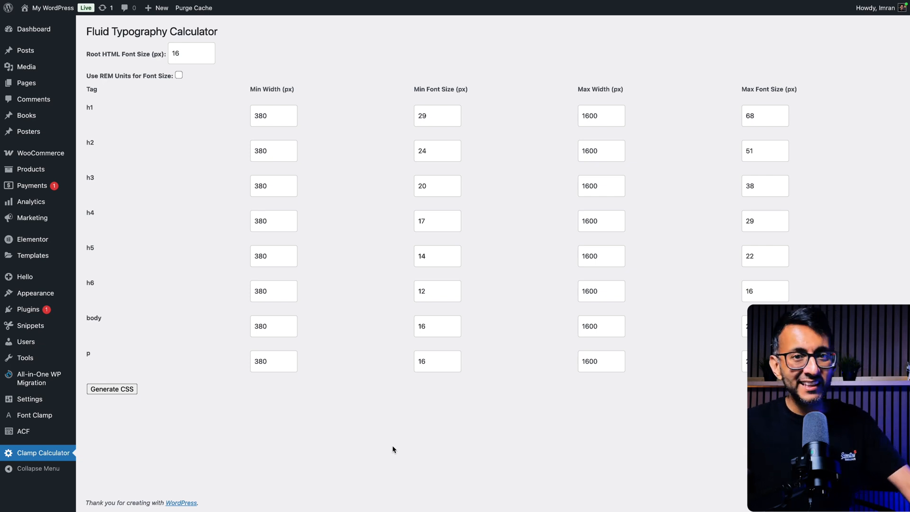
Go to the Font Clamp Calculator page from the admin sidebar.
left_click(34, 414)
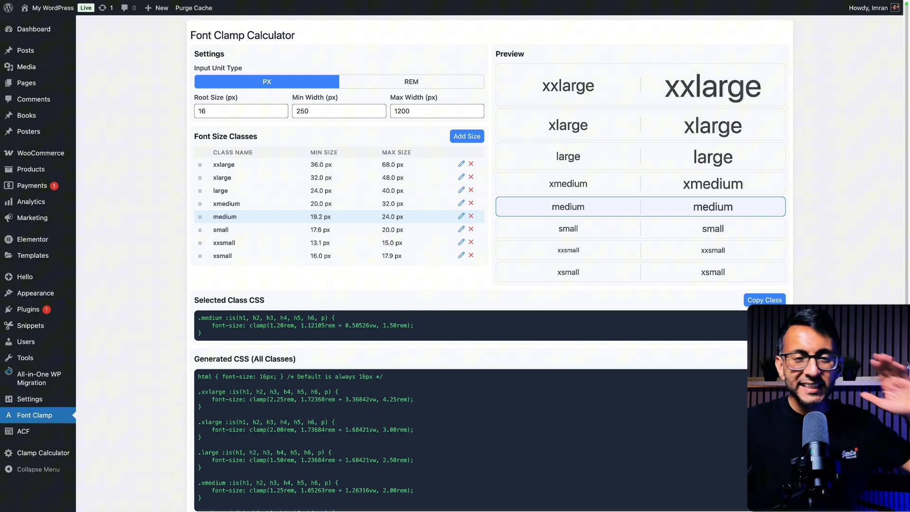
On the Clamp Calculator, try rem units, revert to pixels, and generate clamp CSS for all tags.
left_click(45, 453)
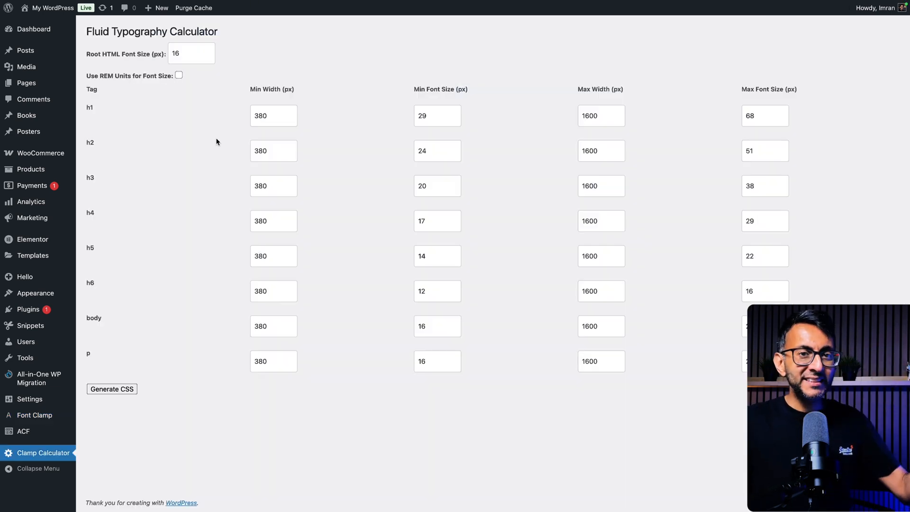
left_click(188, 53)
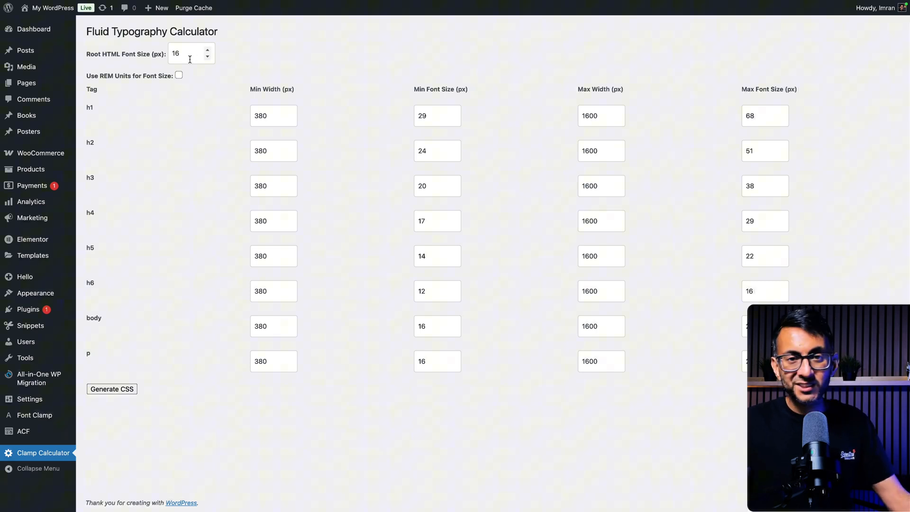
left_click(179, 76)
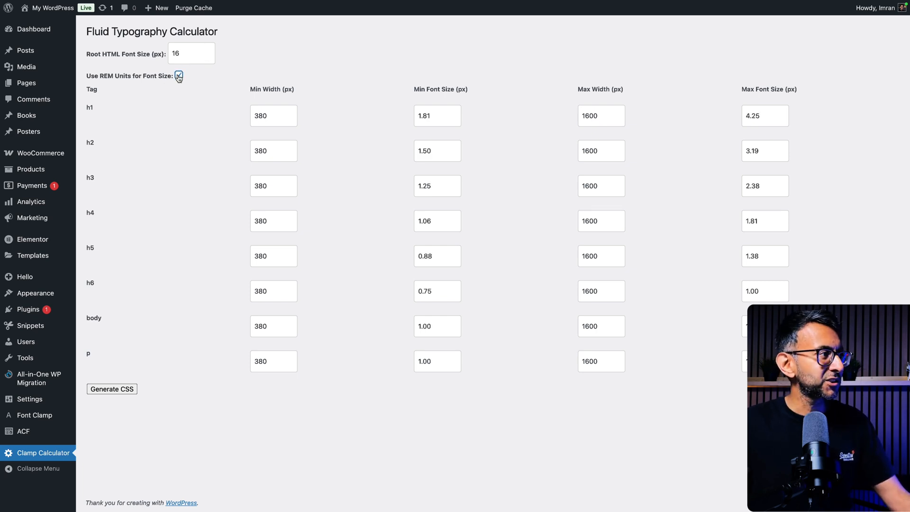
left_click(179, 76)
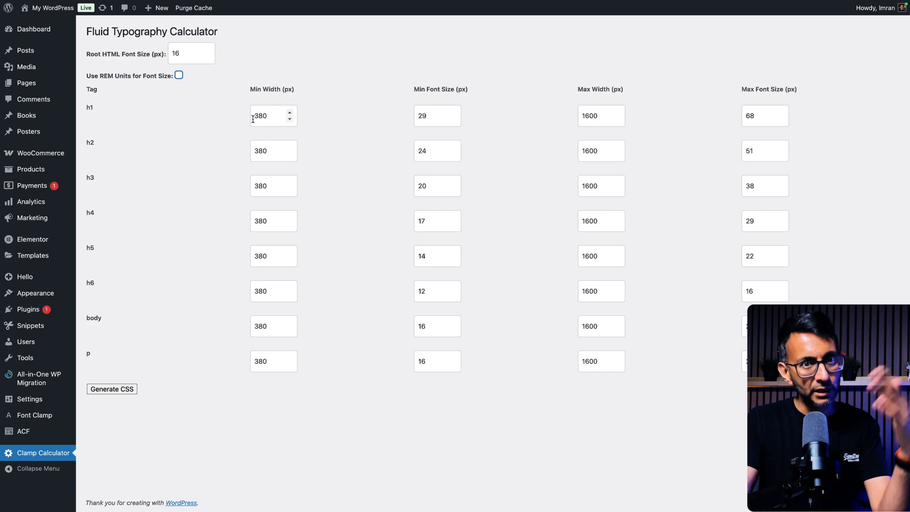
mouse_move(143, 355)
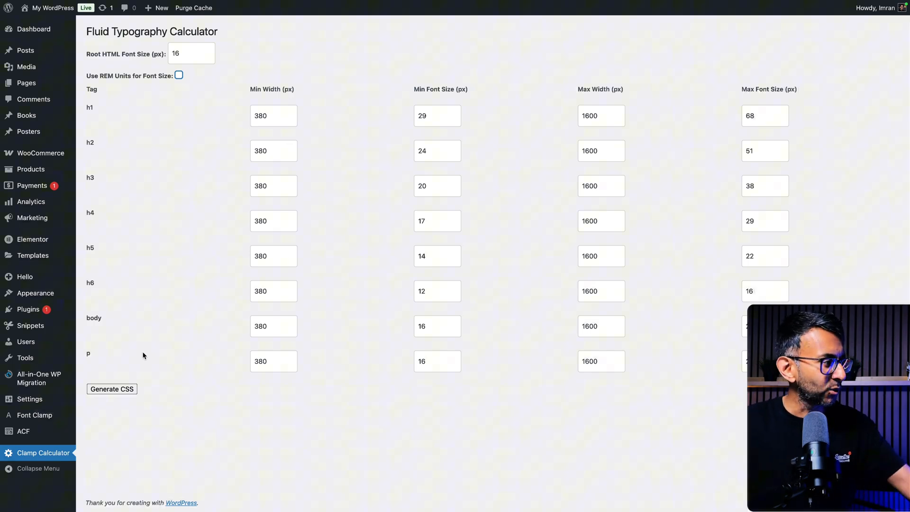
left_click(112, 389)
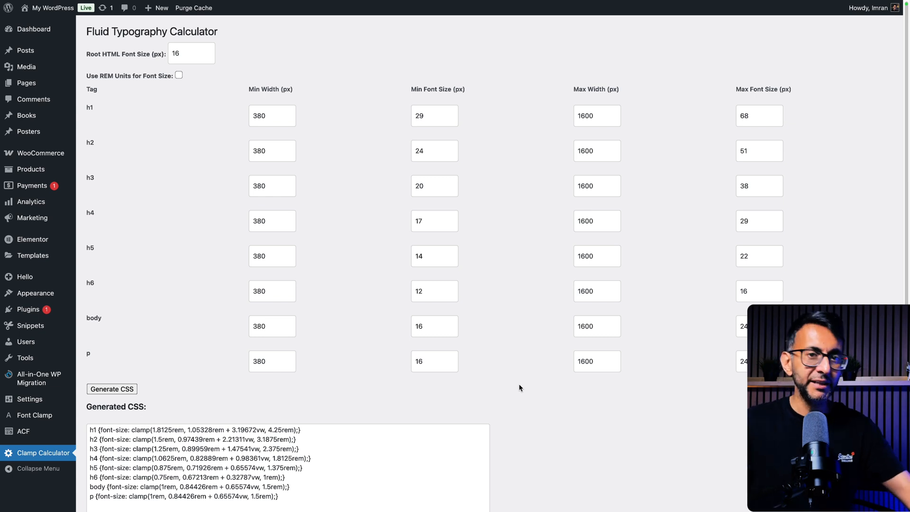
mouse_move(571, 450)
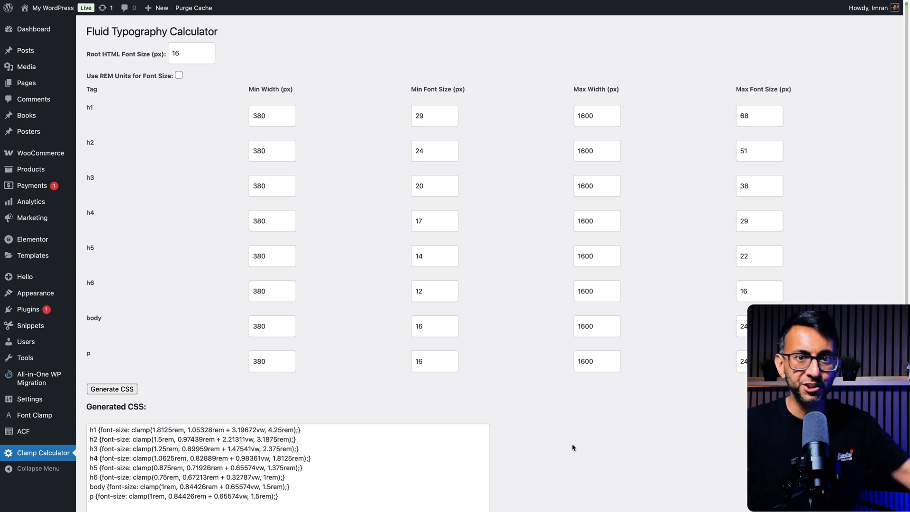
On the Font Clamp Calculator, try rem units with root size 10 then 16, and return to px.
left_click(35, 416)
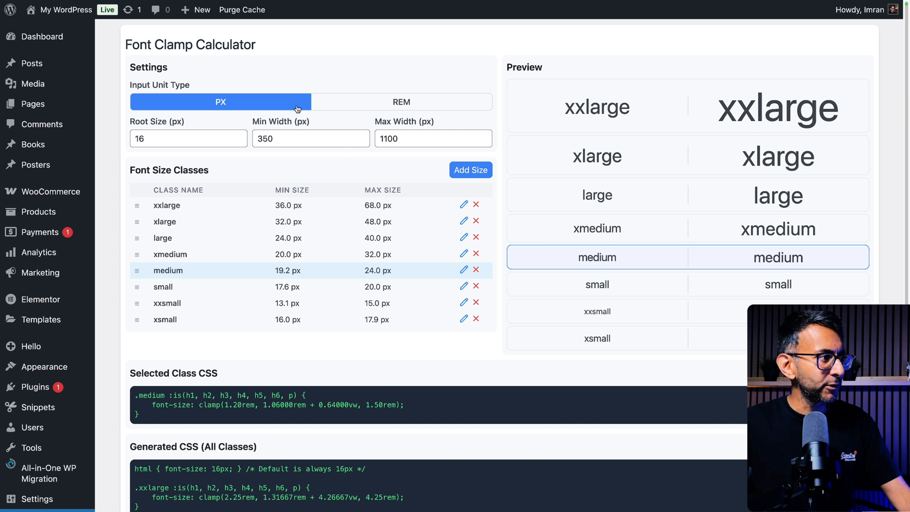
left_click(401, 102)
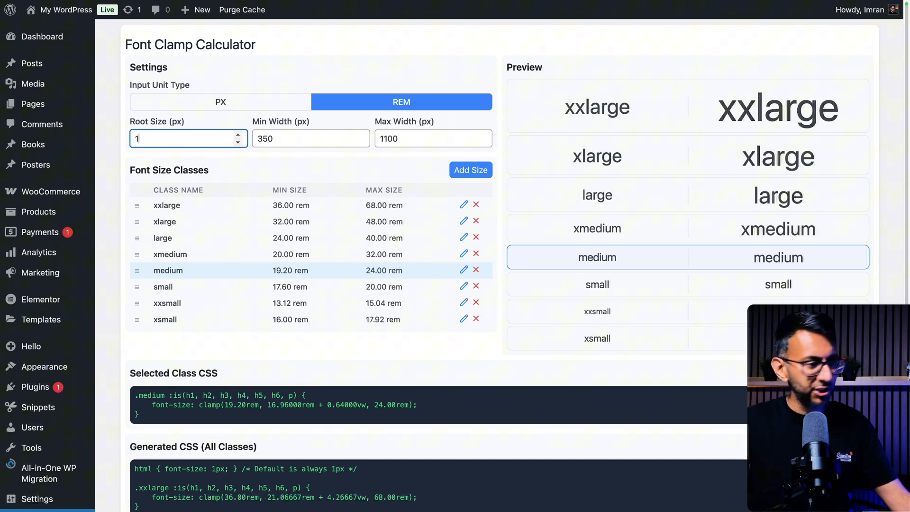
type("0")
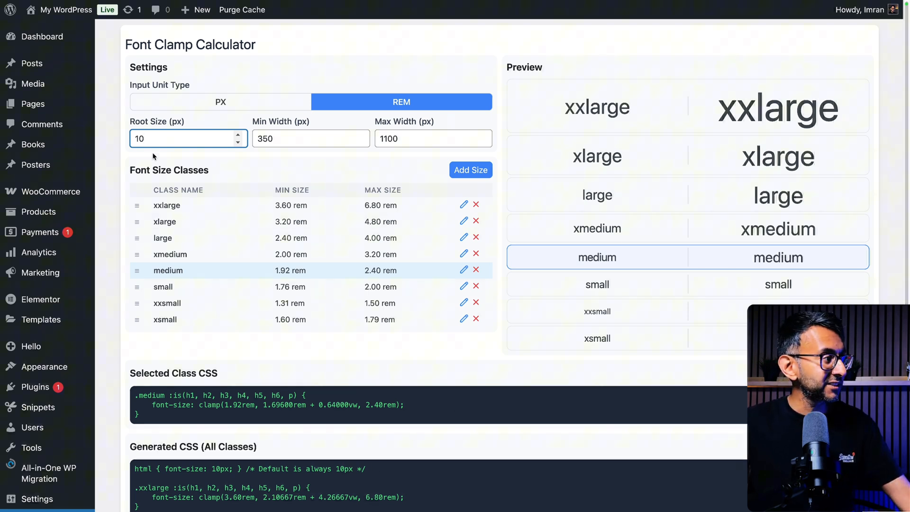
type("16")
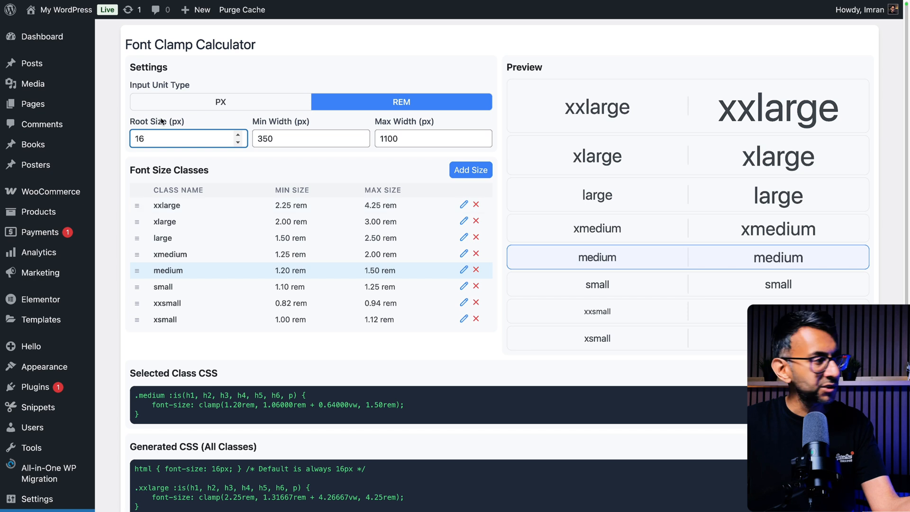
left_click(221, 102)
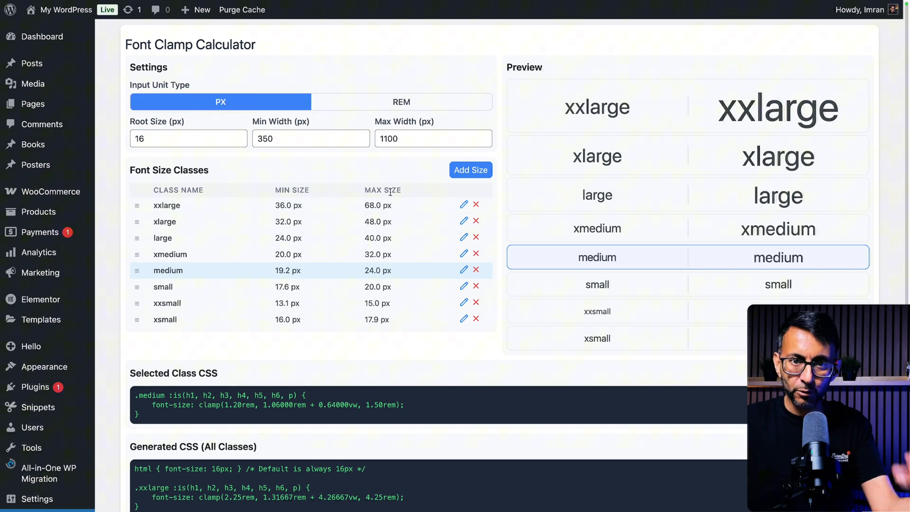
mouse_move(342, 187)
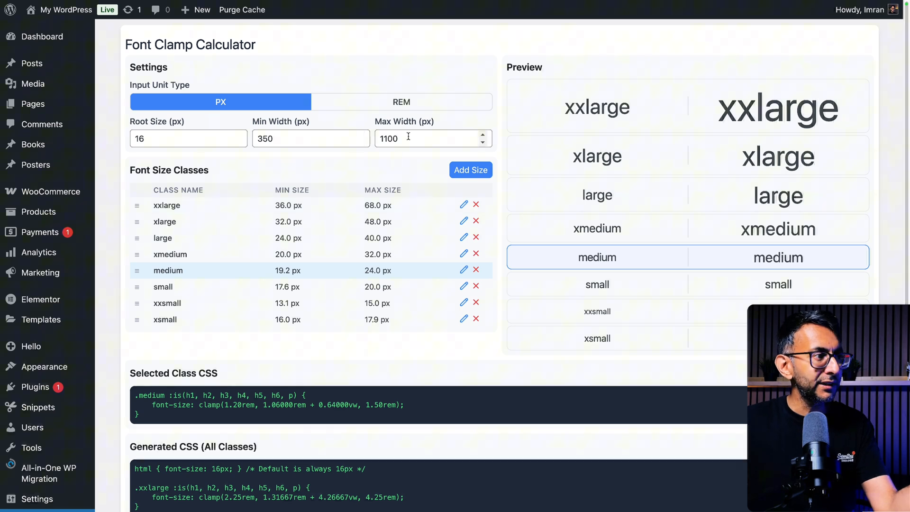
mouse_move(387, 210)
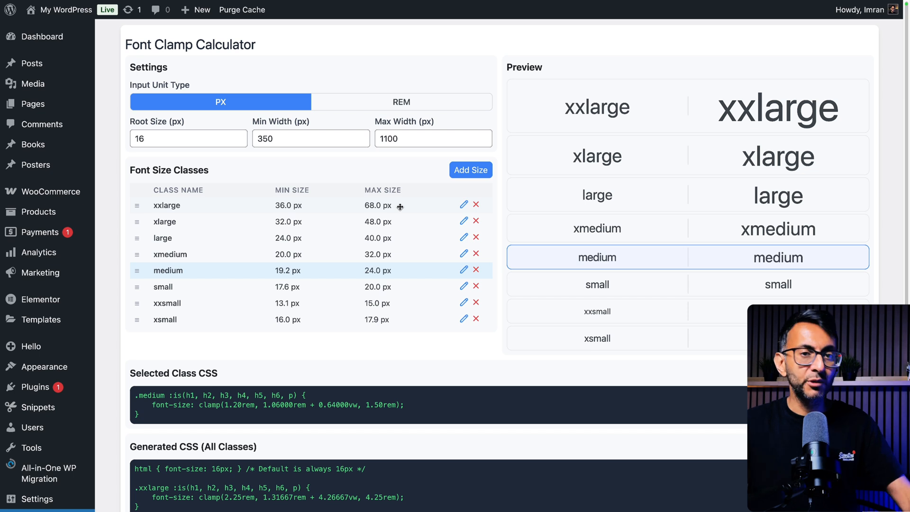
mouse_move(538, 218)
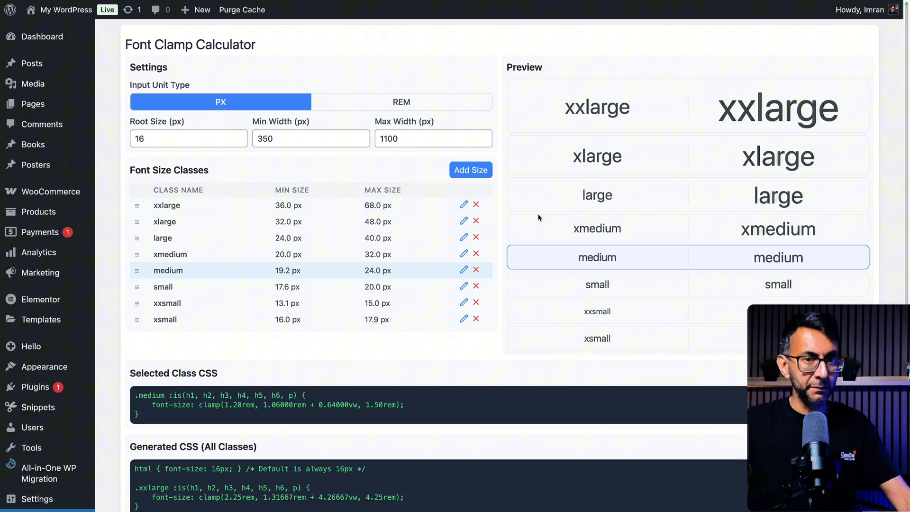
mouse_move(425, 211)
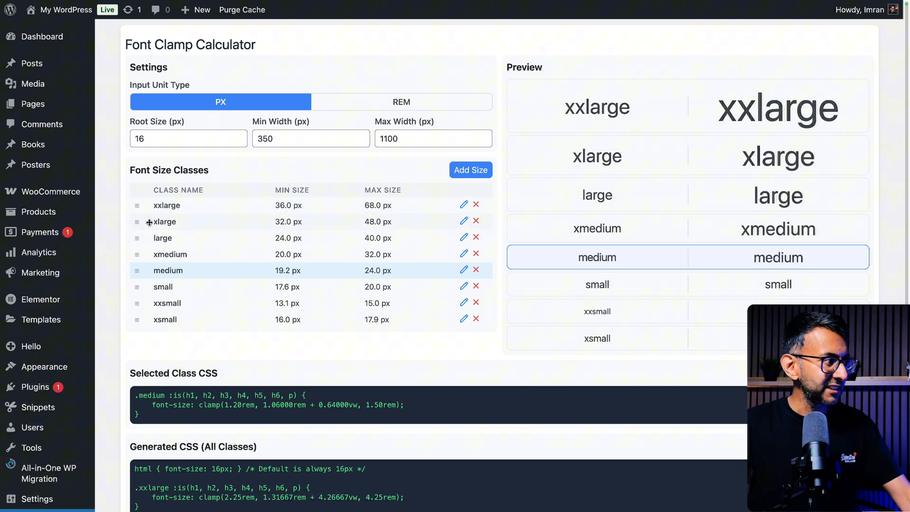
Select the small class (after xlarge) and review its Selected Class CSS and Generated CSS.
left_click(597, 156)
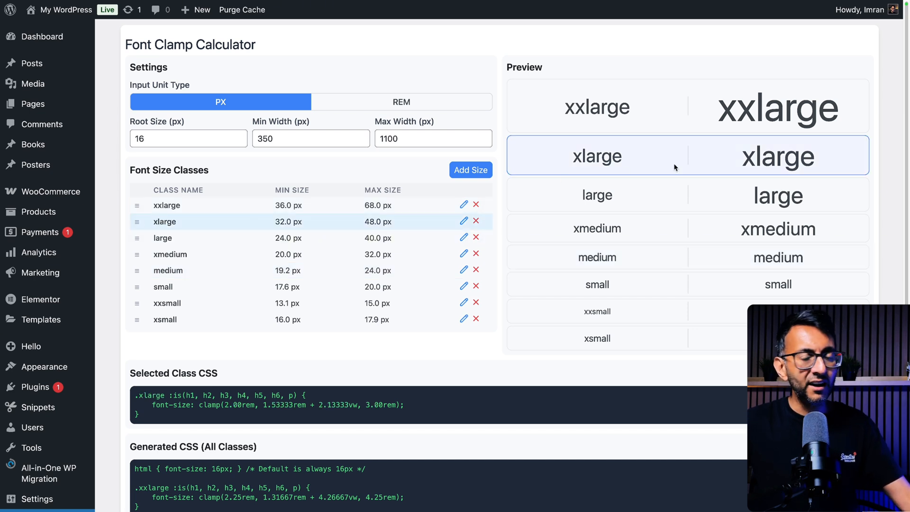
mouse_move(611, 145)
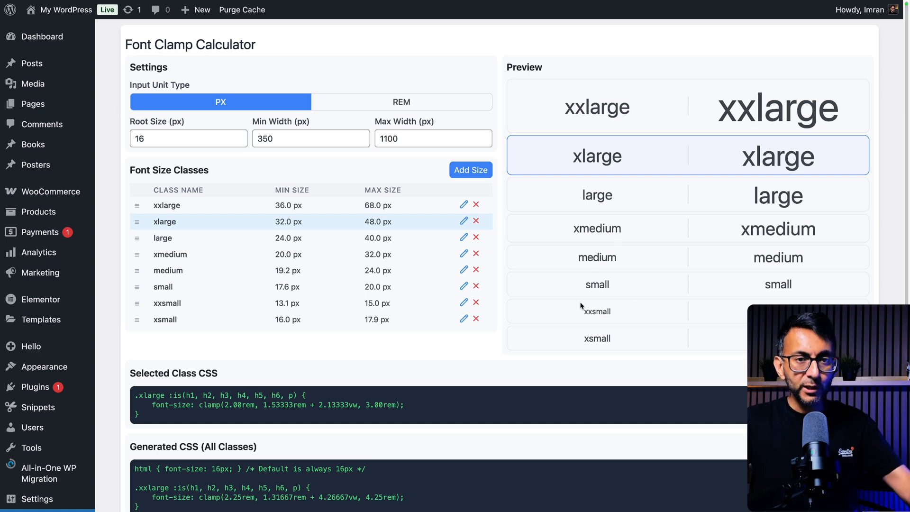
mouse_move(598, 221)
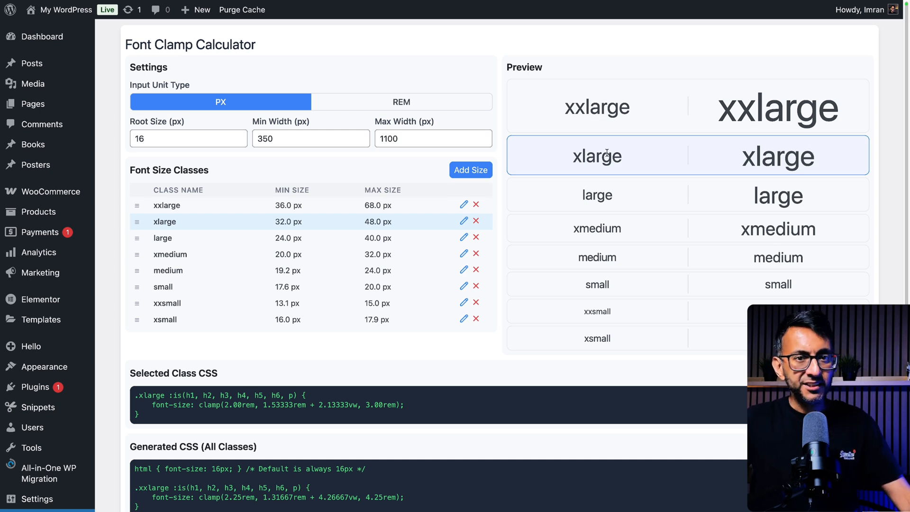
left_click(162, 238)
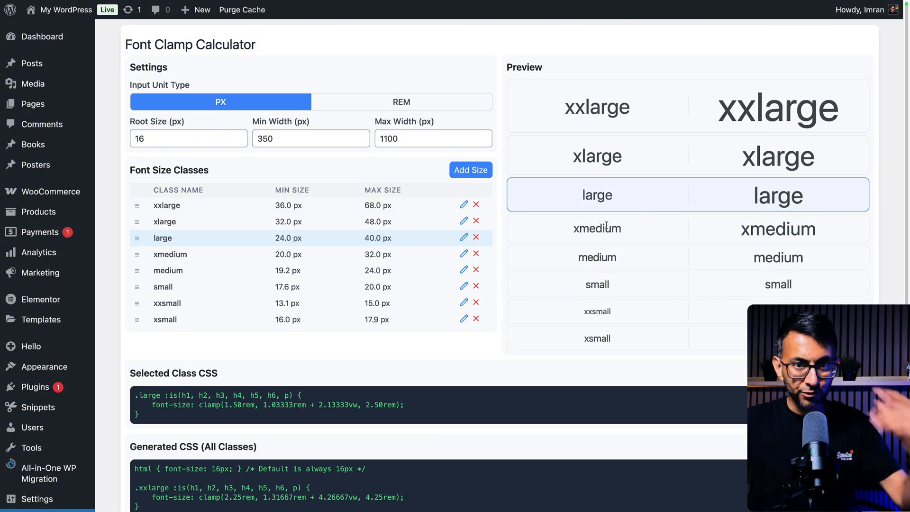
left_click(162, 287)
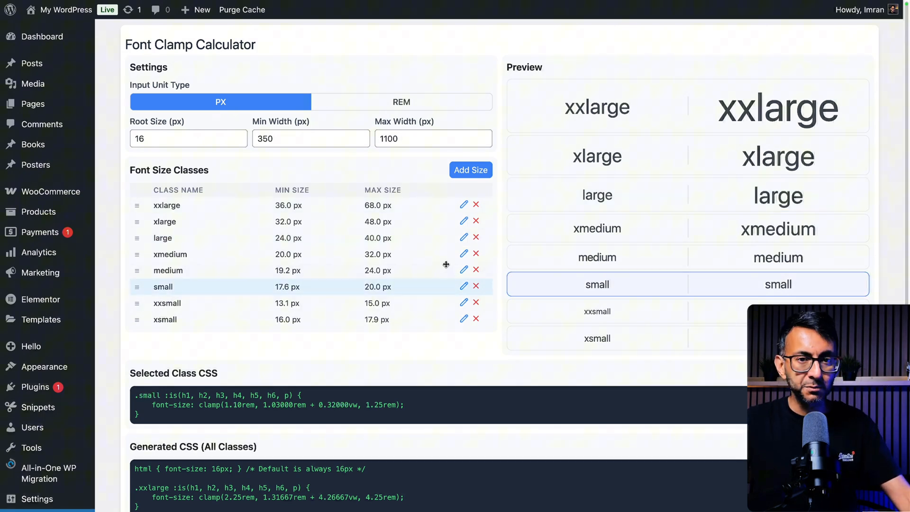
scroll("down", 3)
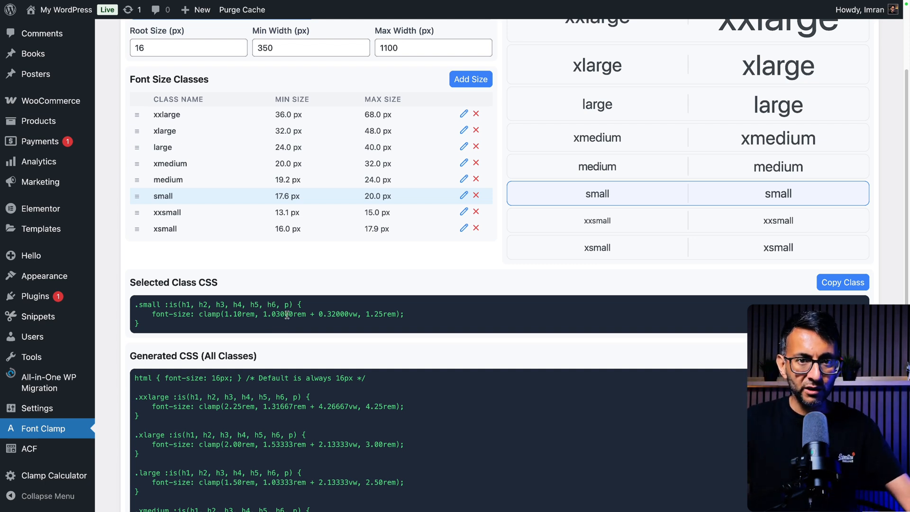
scroll("down", 3)
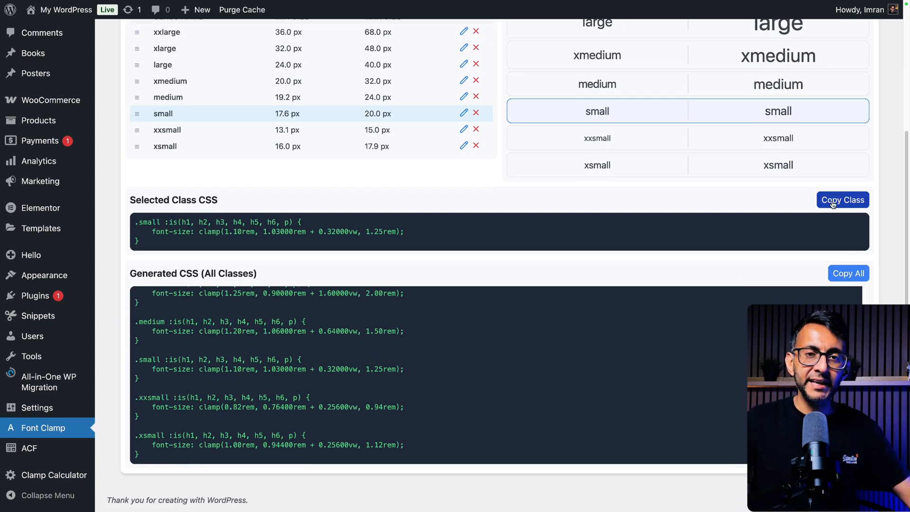
scroll("up", 3)
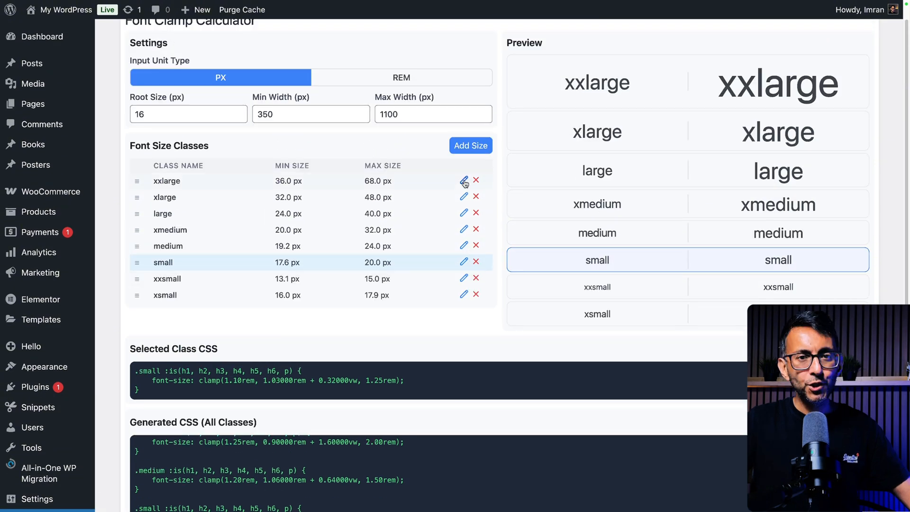
Rename the xxlarge class to 'xxlargecc' and save it.
left_click(463, 180)
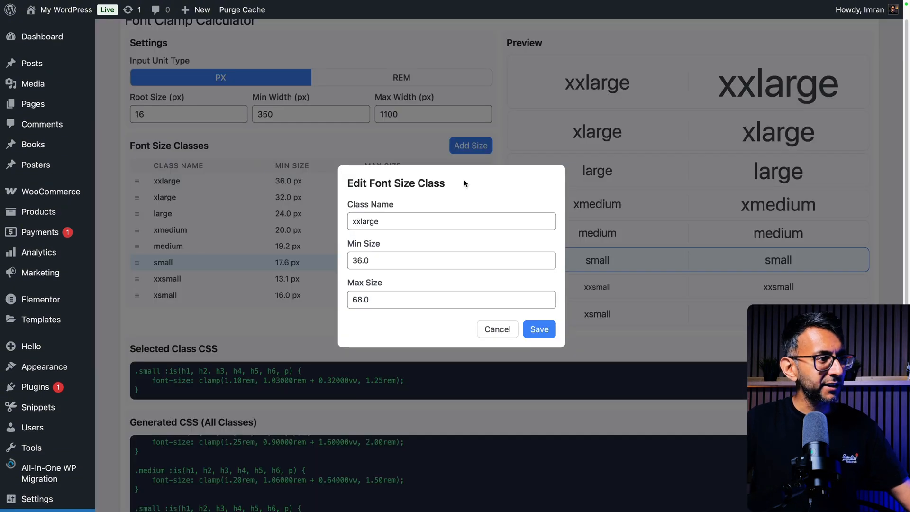
type("cc")
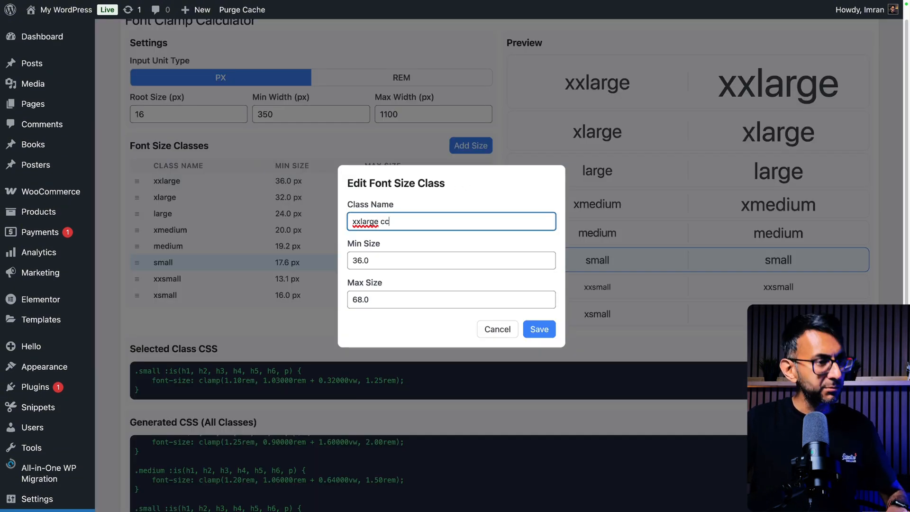
left_click(539, 329)
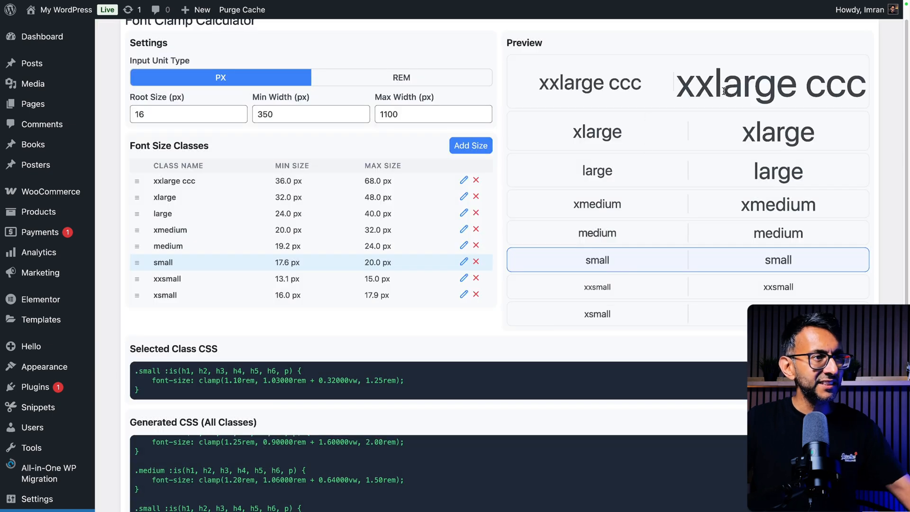
Restore the xxlarge name and save its minimum size as 40 px.
left_click(463, 180)
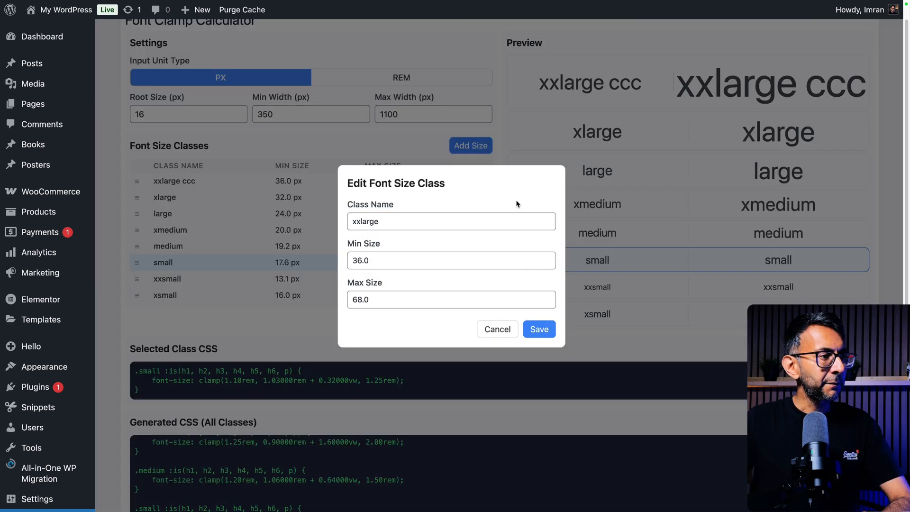
left_click(450, 221)
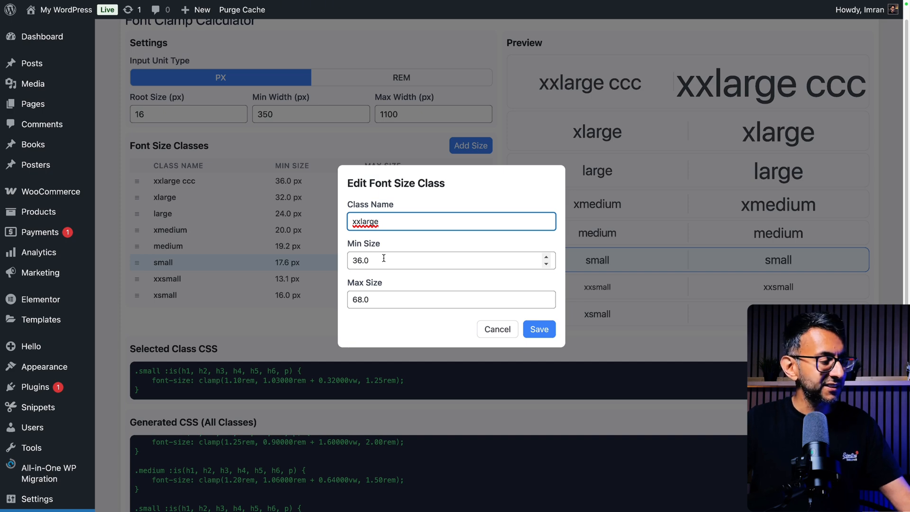
type("40")
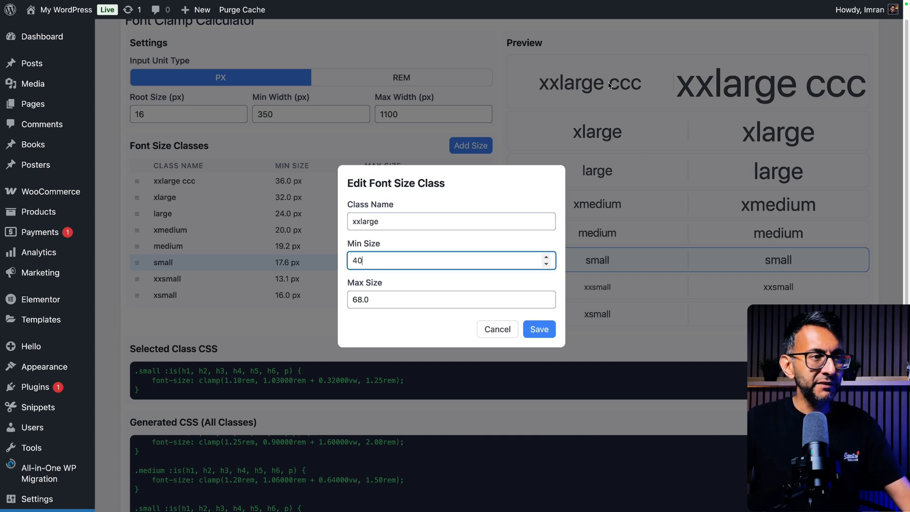
left_click(538, 329)
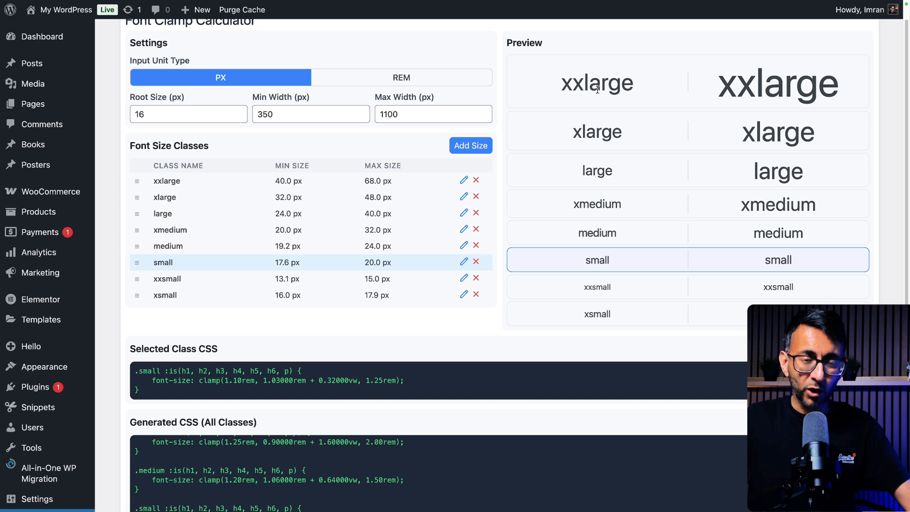
mouse_move(263, 186)
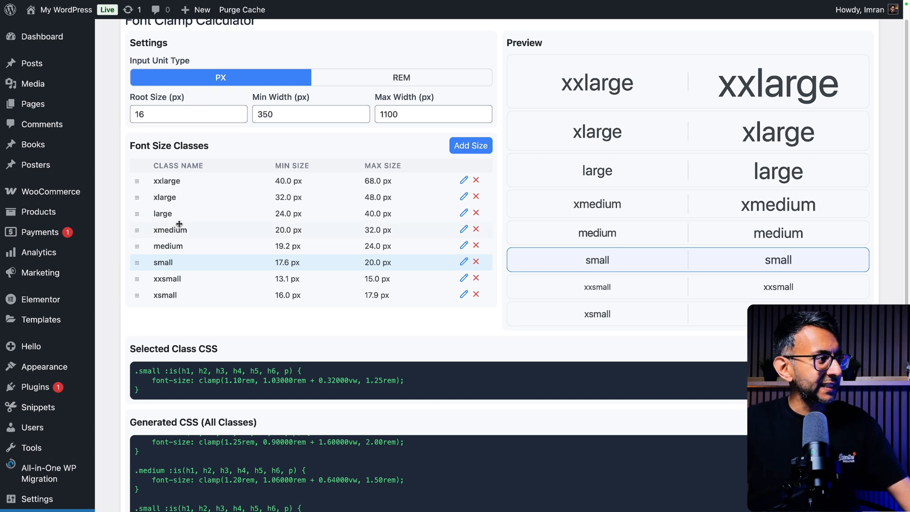
left_click(470, 146)
type("xxmedium")
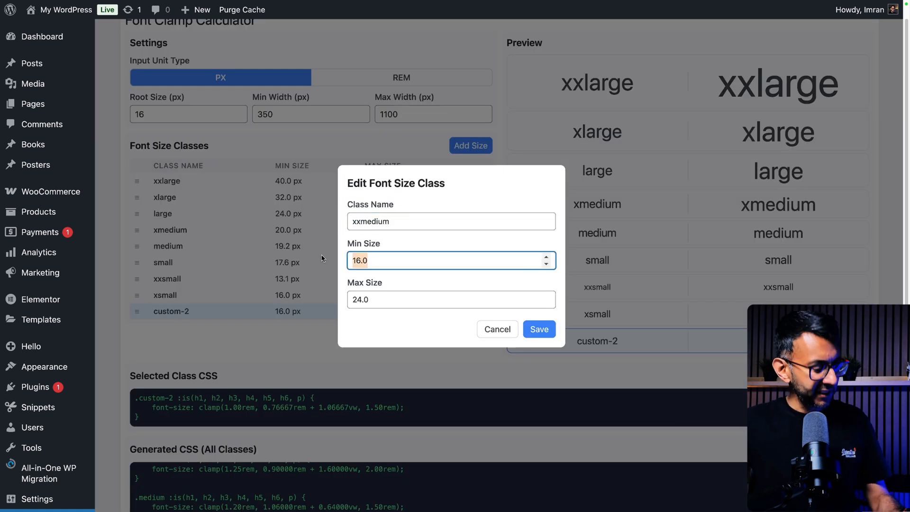
type("22")
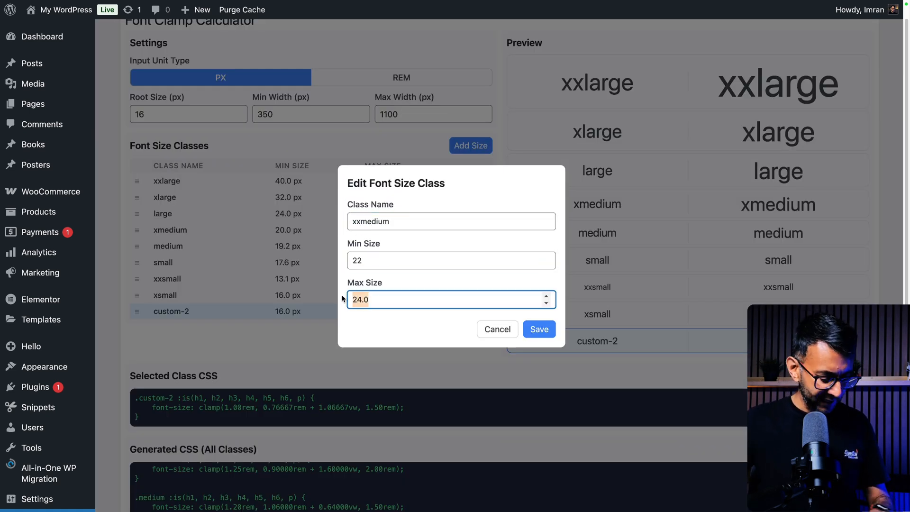
type("38")
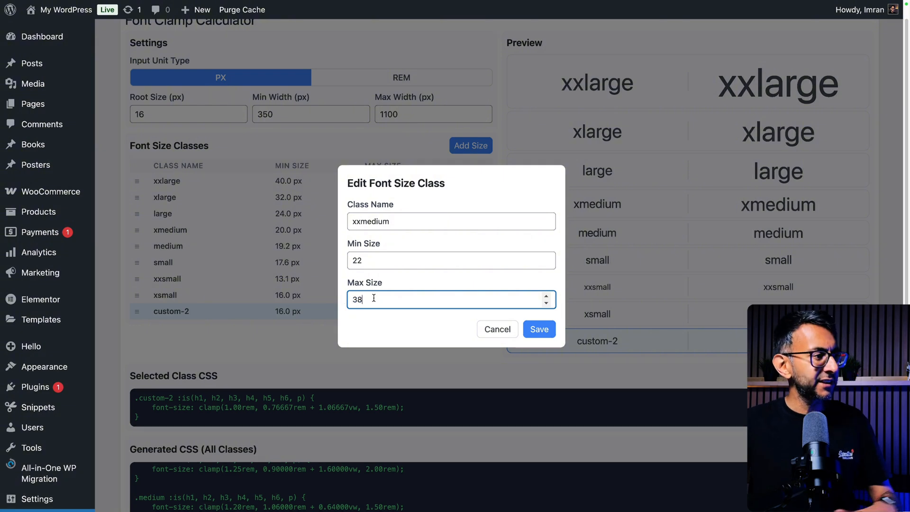
left_click(538, 329)
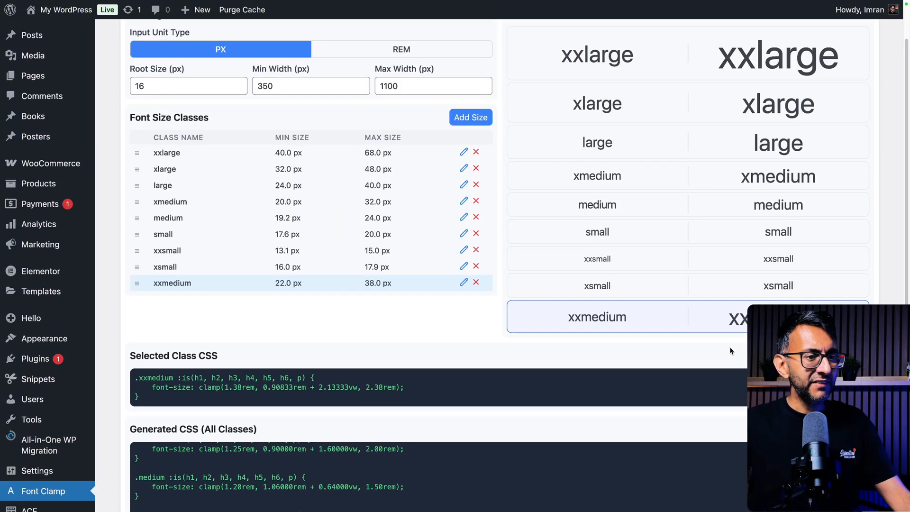
scroll("down", 3)
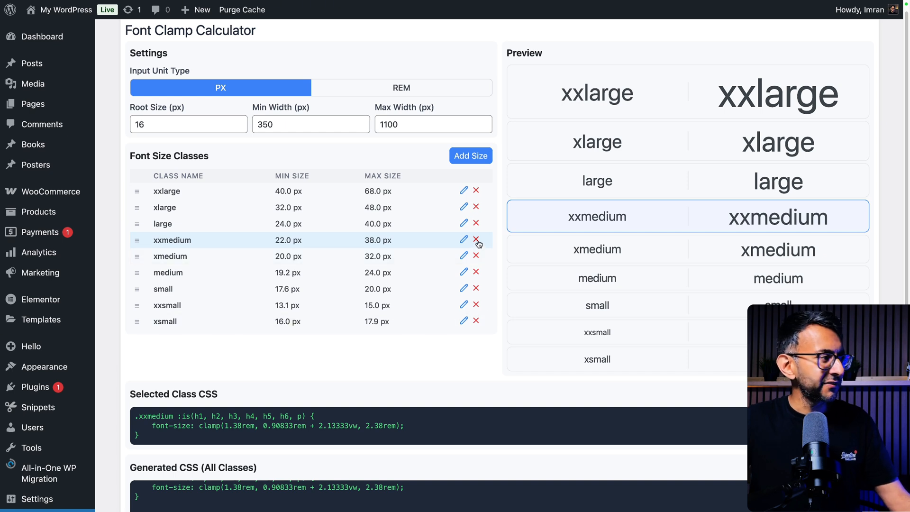
left_click(474, 240)
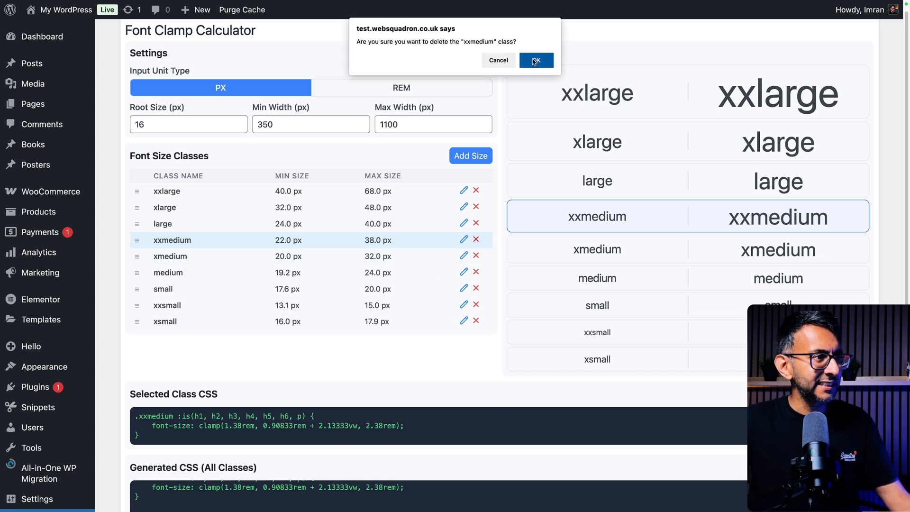
left_click(535, 61)
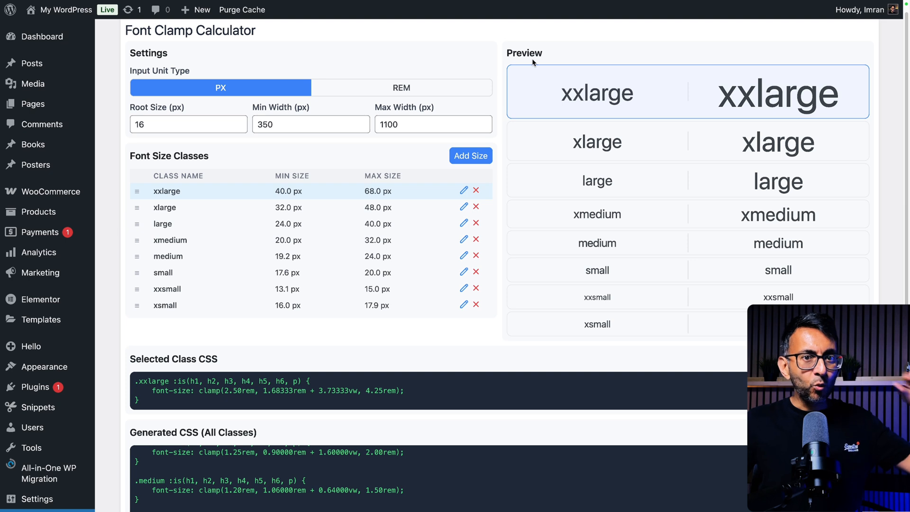